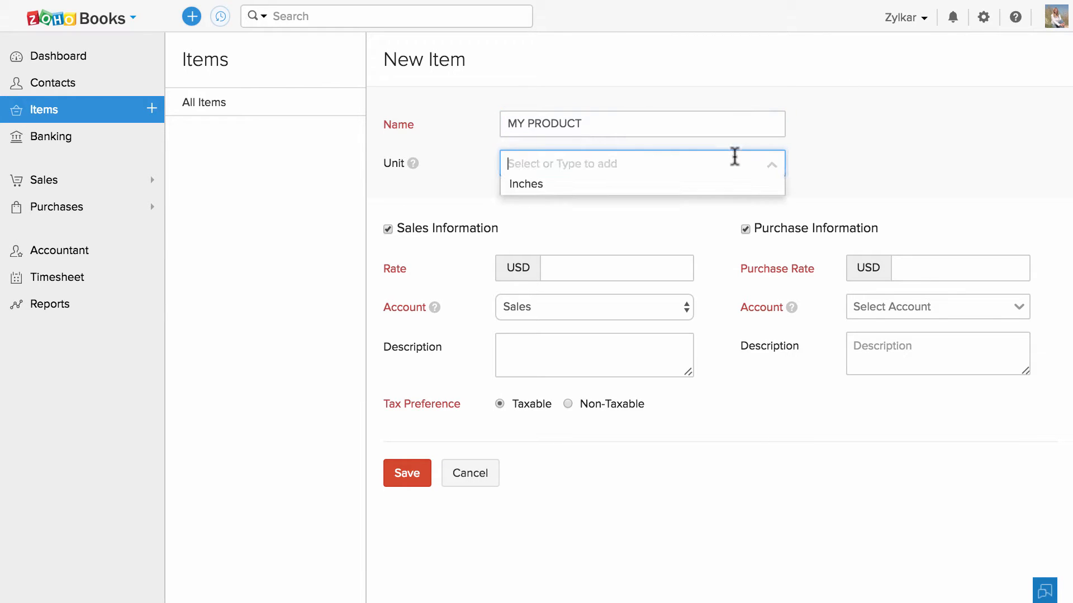
Leave Unit empty and give MY PRODUCT a selling rate of 100 USD
click(617, 268)
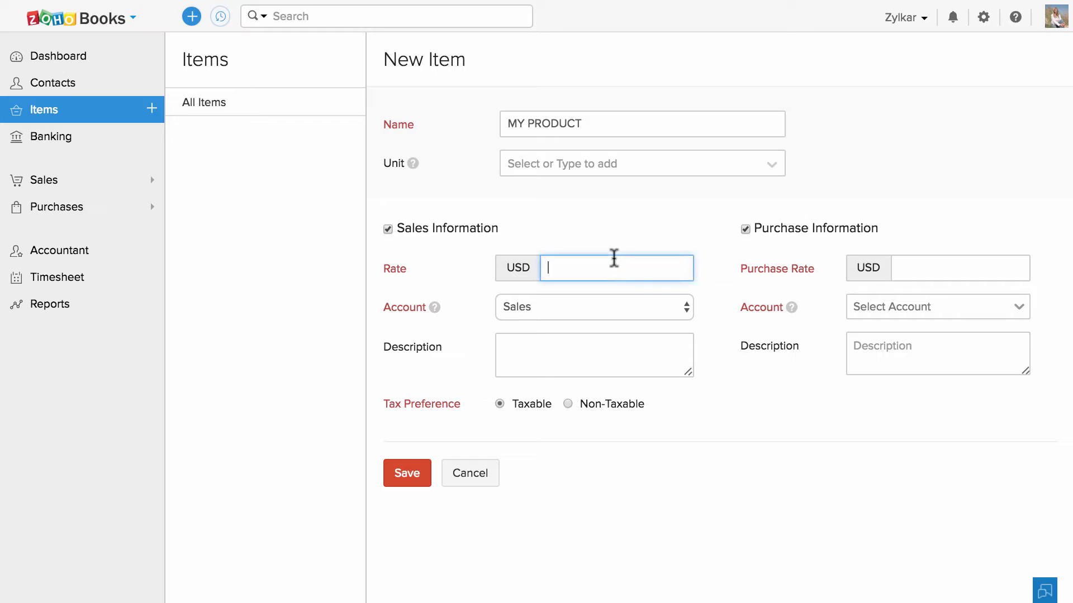
click(595, 306)
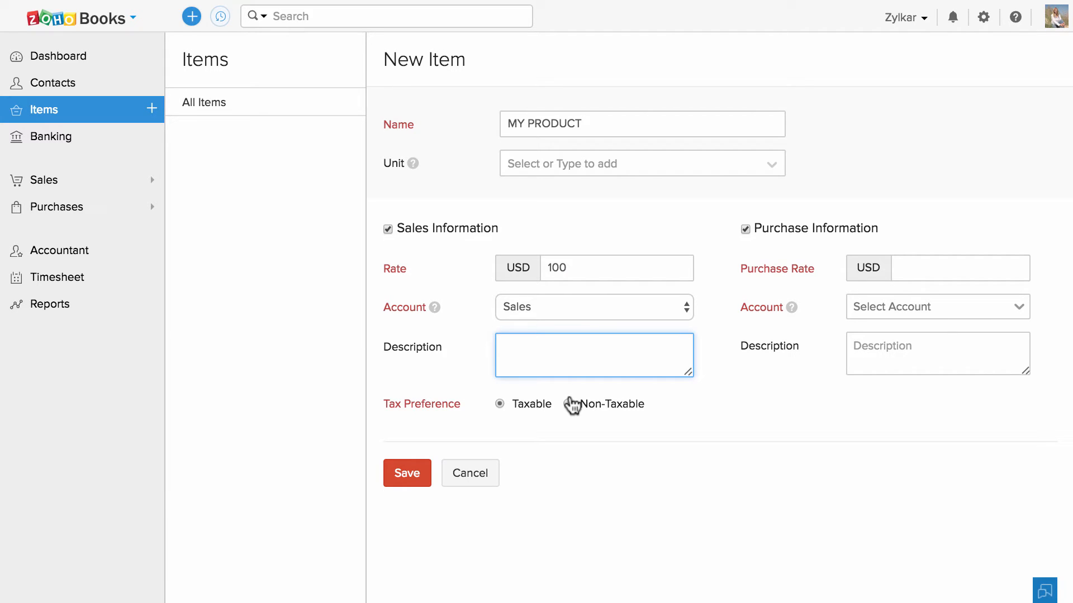
Set purchase rate 90 booked to Cost of Goods Sold and save MY PRODUCT
text(90)
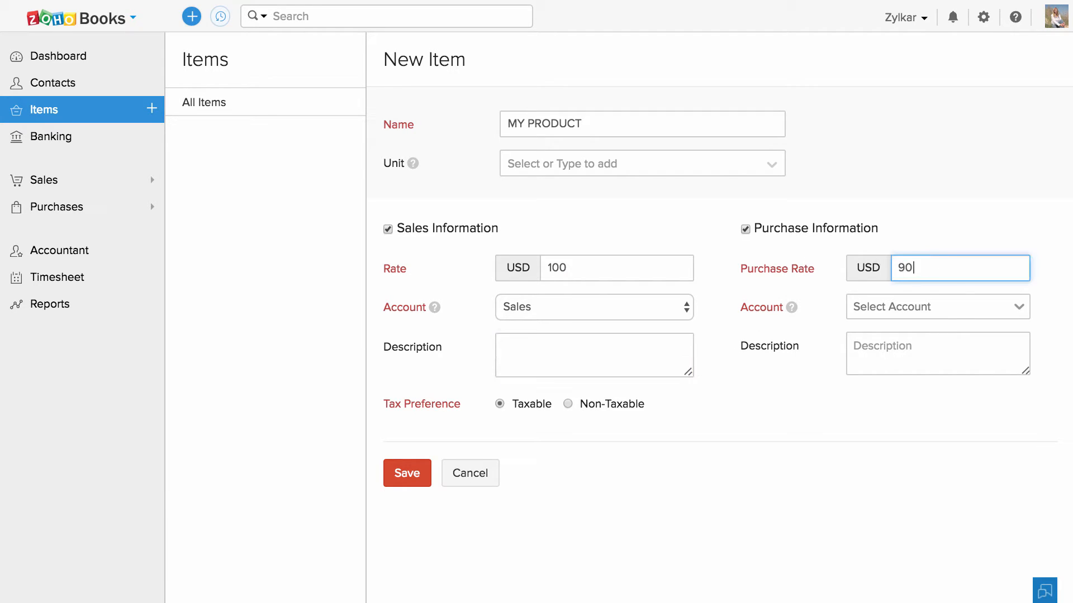
click(937, 306)
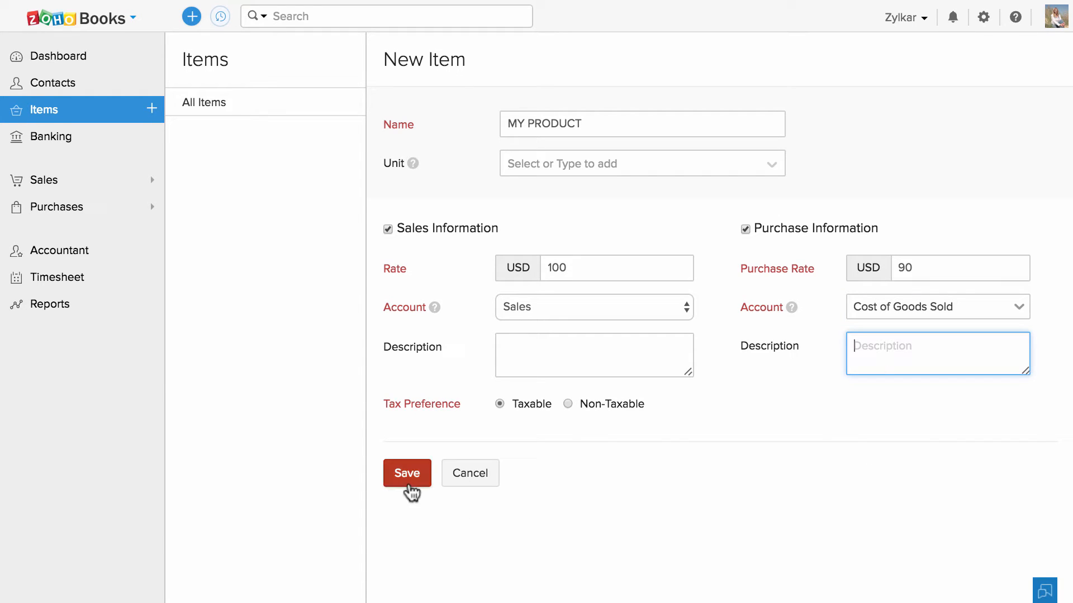
click(407, 473)
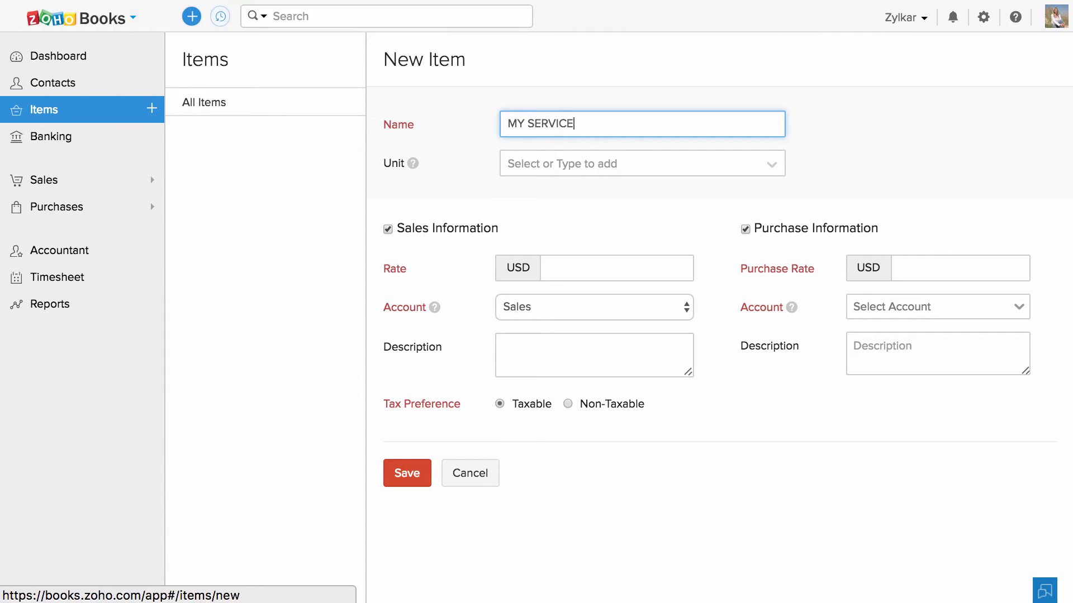
Price MY SERVICES at 1000 USD under the Sales account with purchase details turned off
text(10)
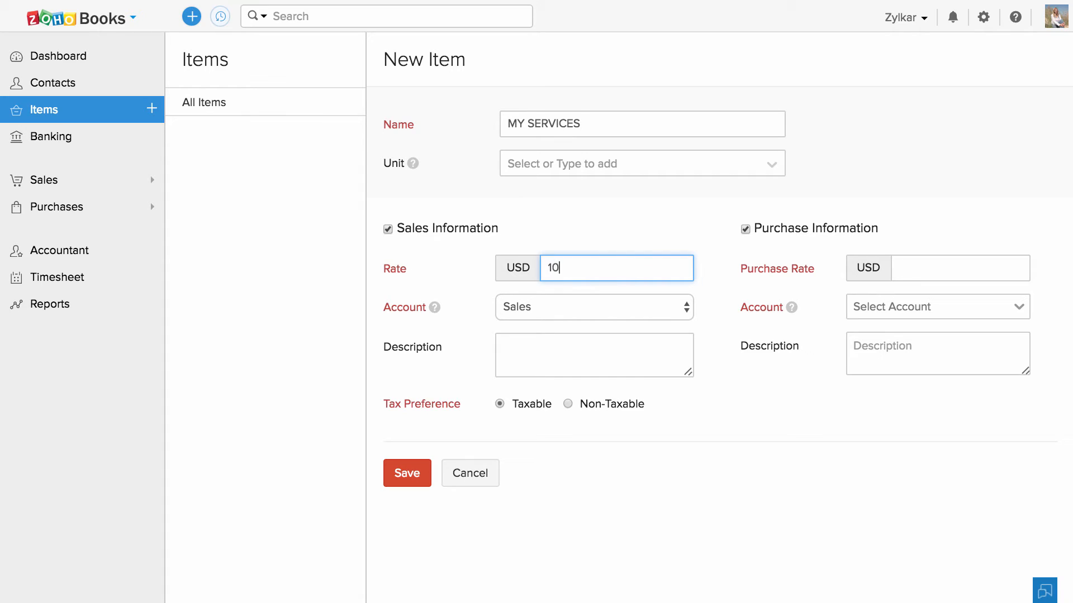
click(594, 307)
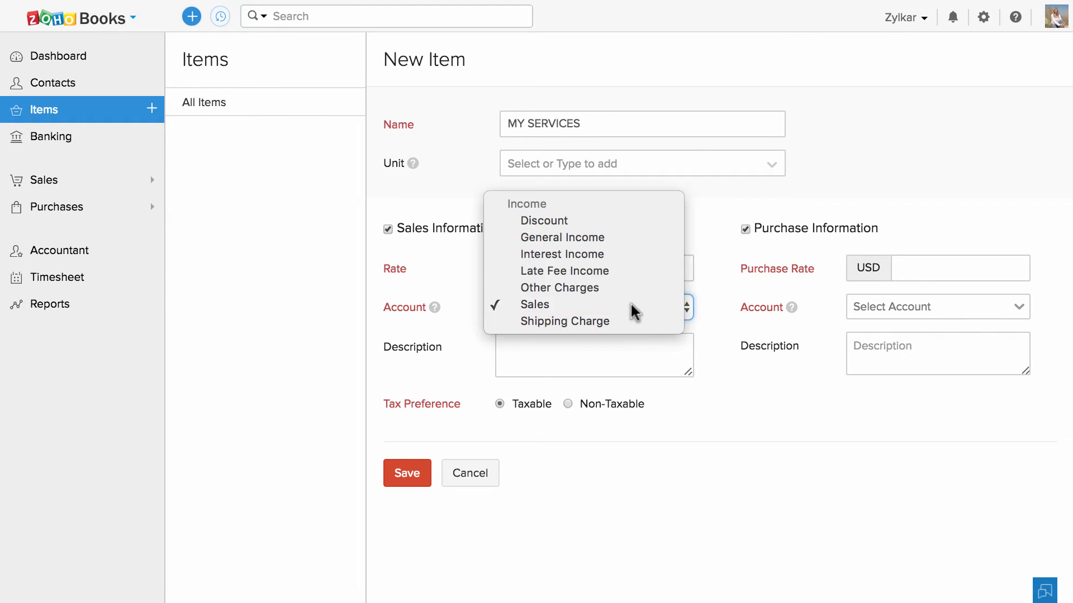
click(534, 304)
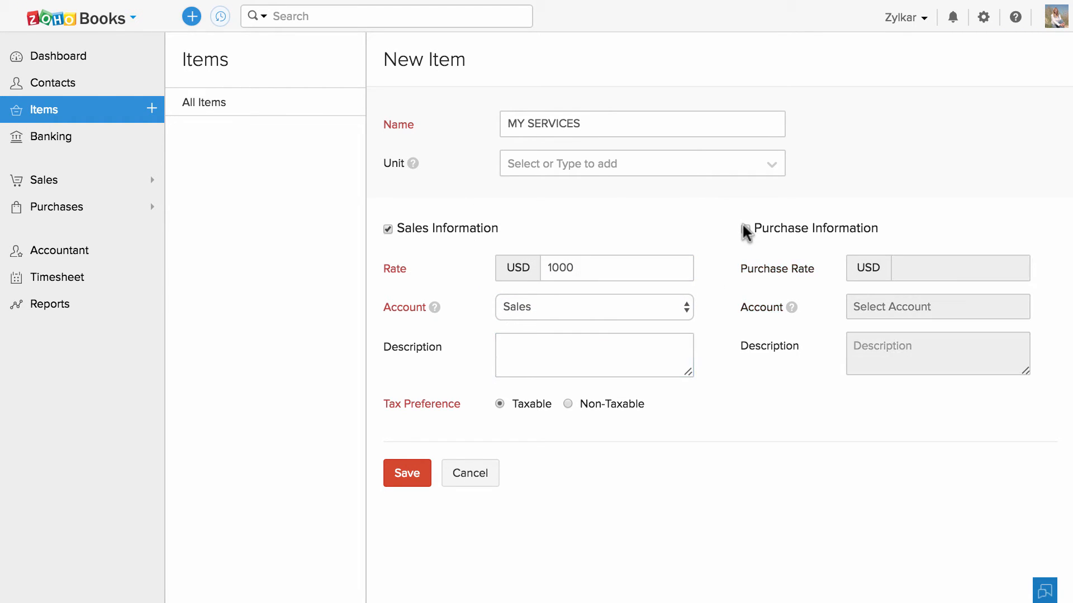
click(407, 474)
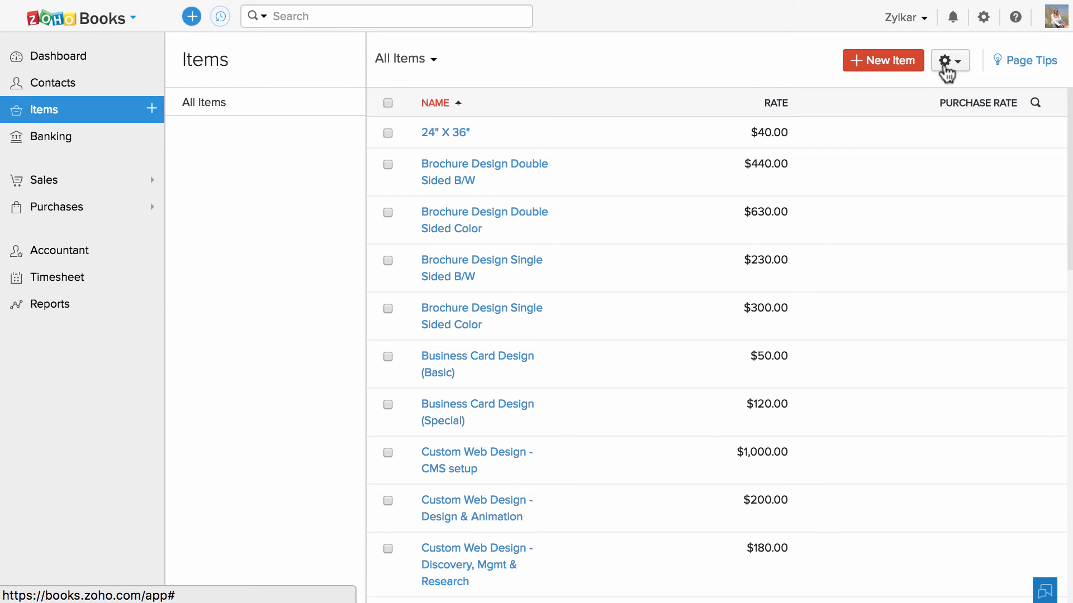
Reach the Import Items action from the items list gear menu
click(950, 60)
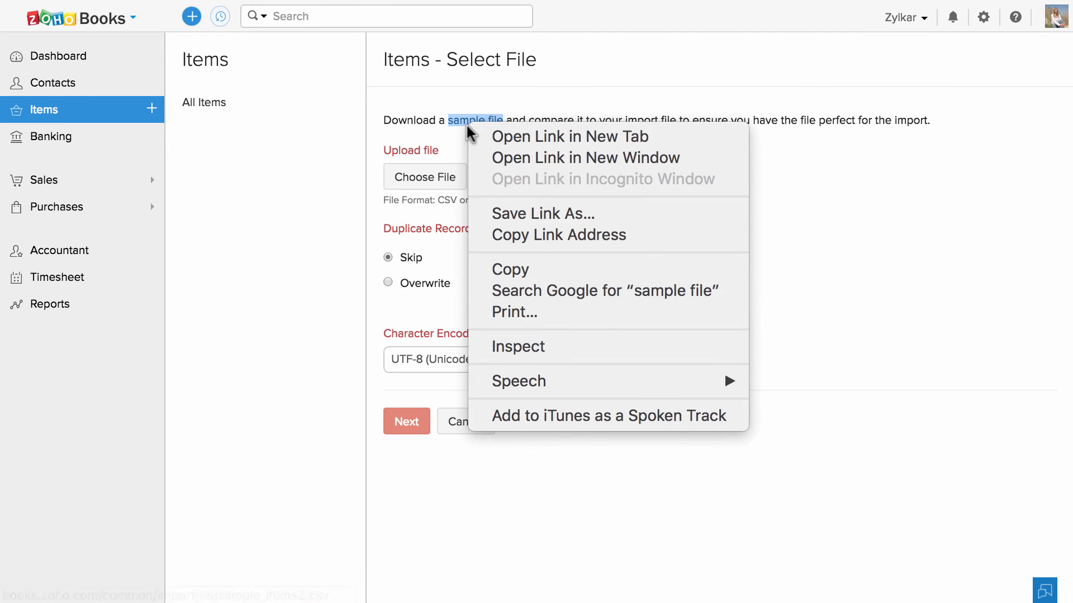
mouse_move(535, 213)
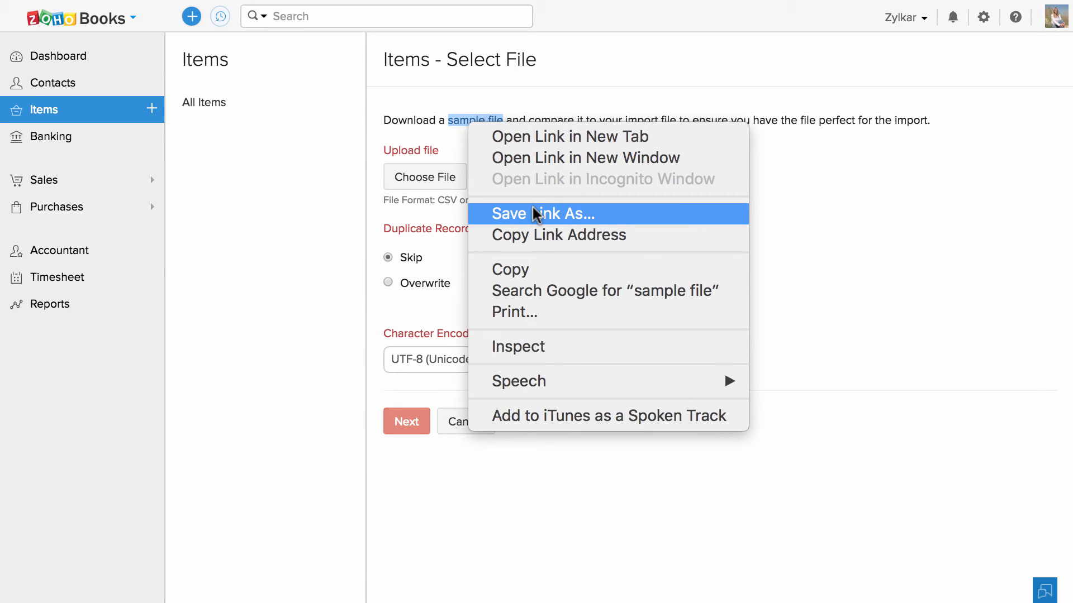